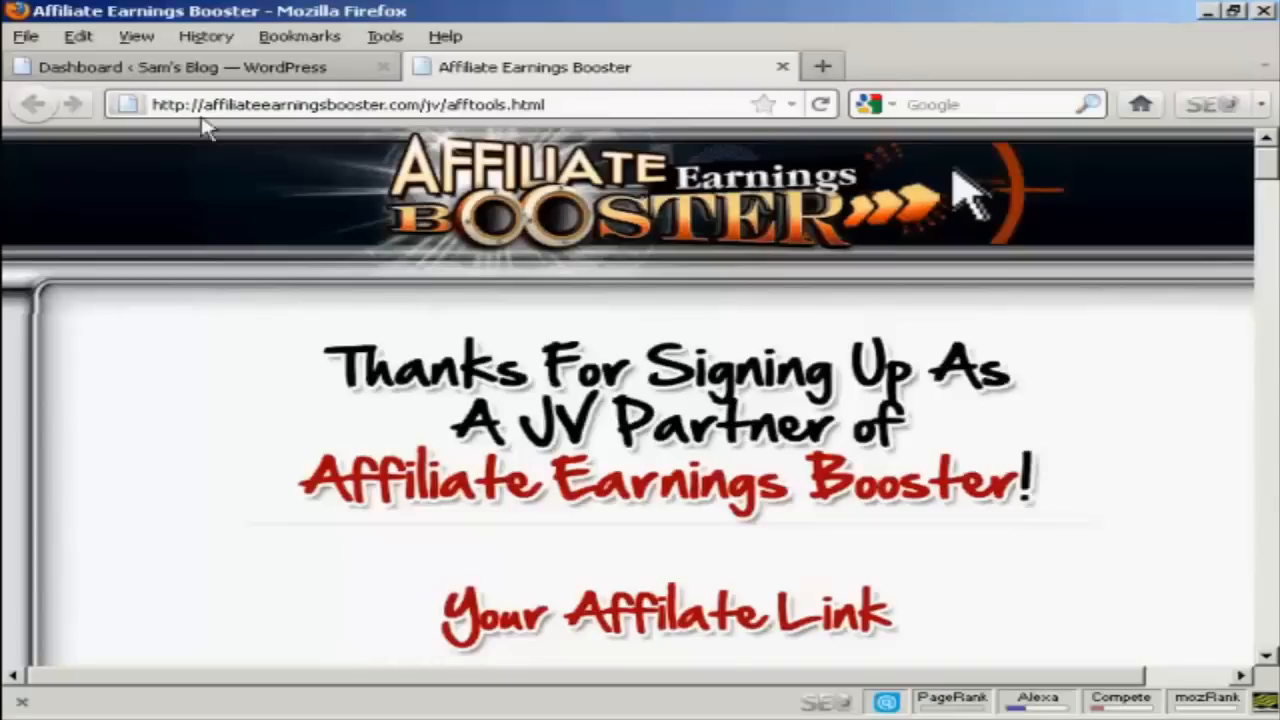
mouse_move(428, 120)
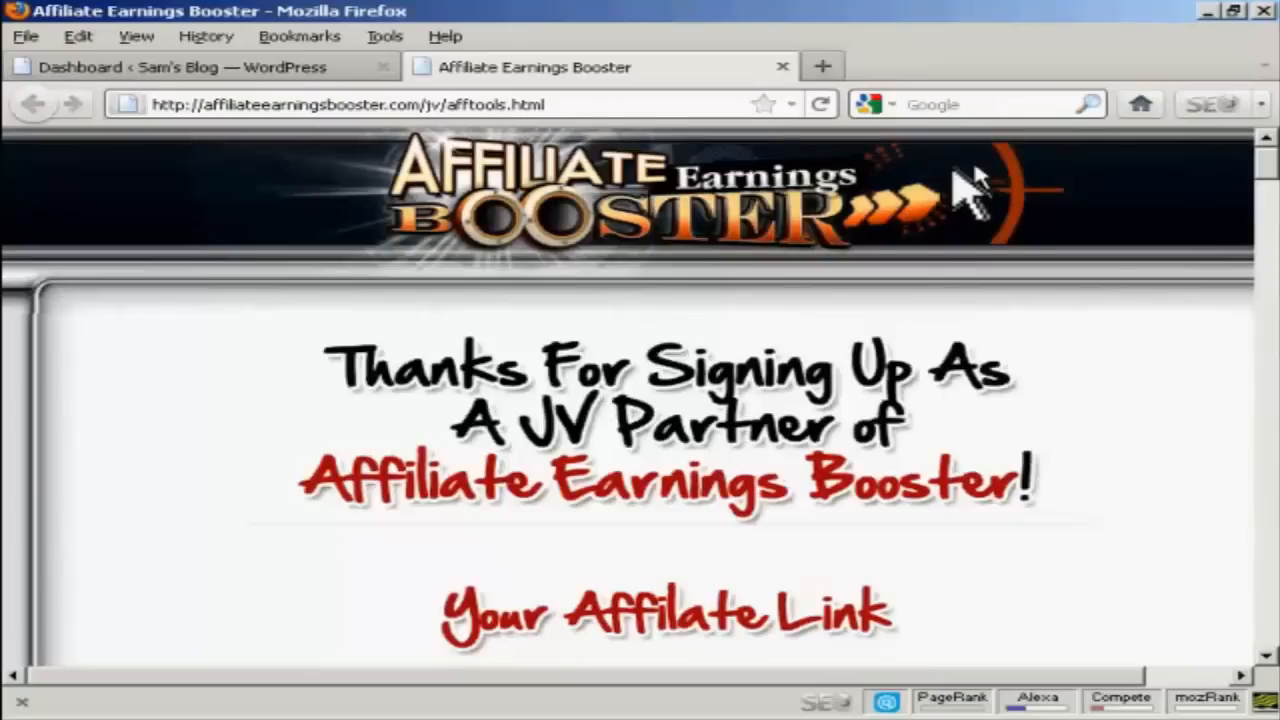
Copy the HTML code of the tall 160x600 Affiliate Earnings Booster banner from the tools page.
scroll(down, 3)
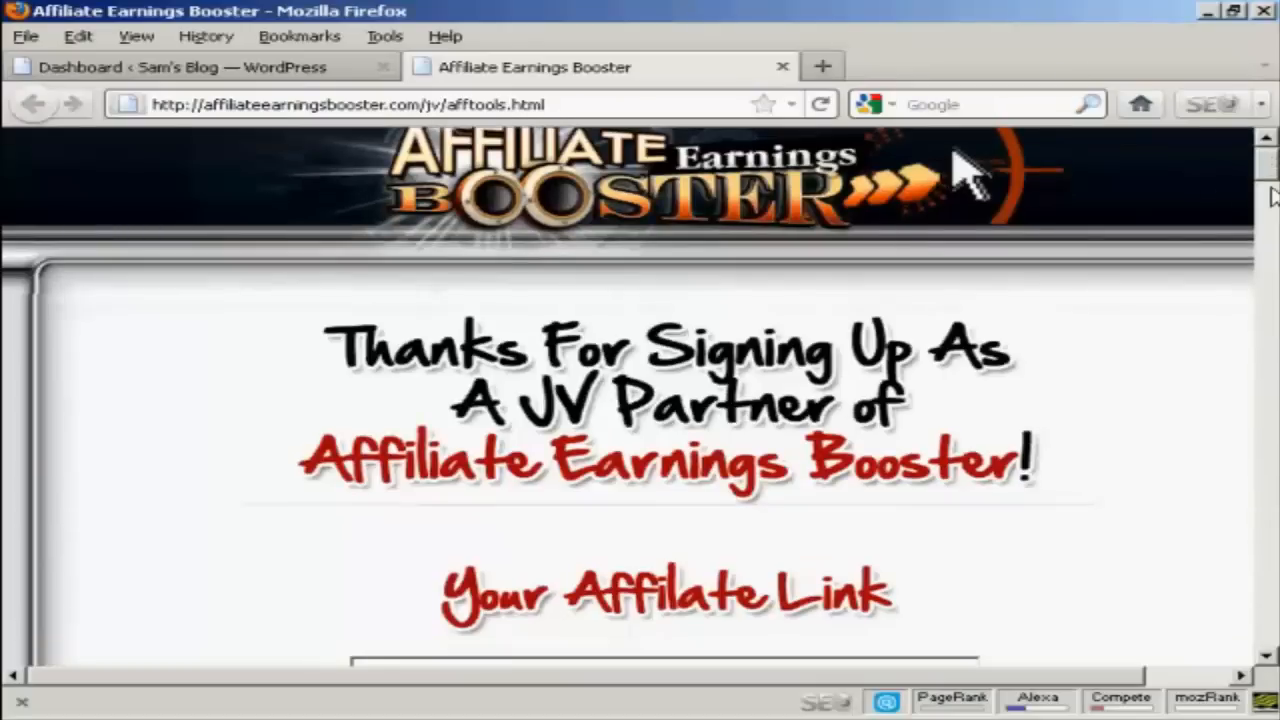
scroll(down, 3)
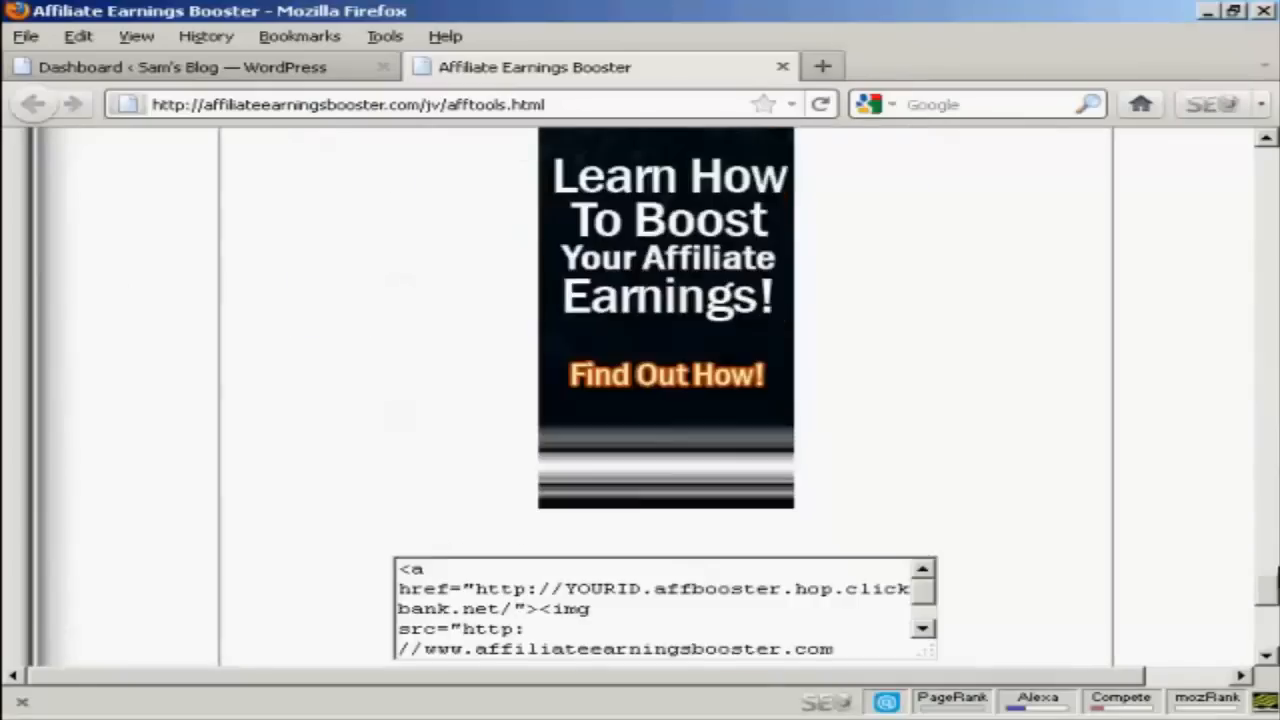
scroll(down, 3)
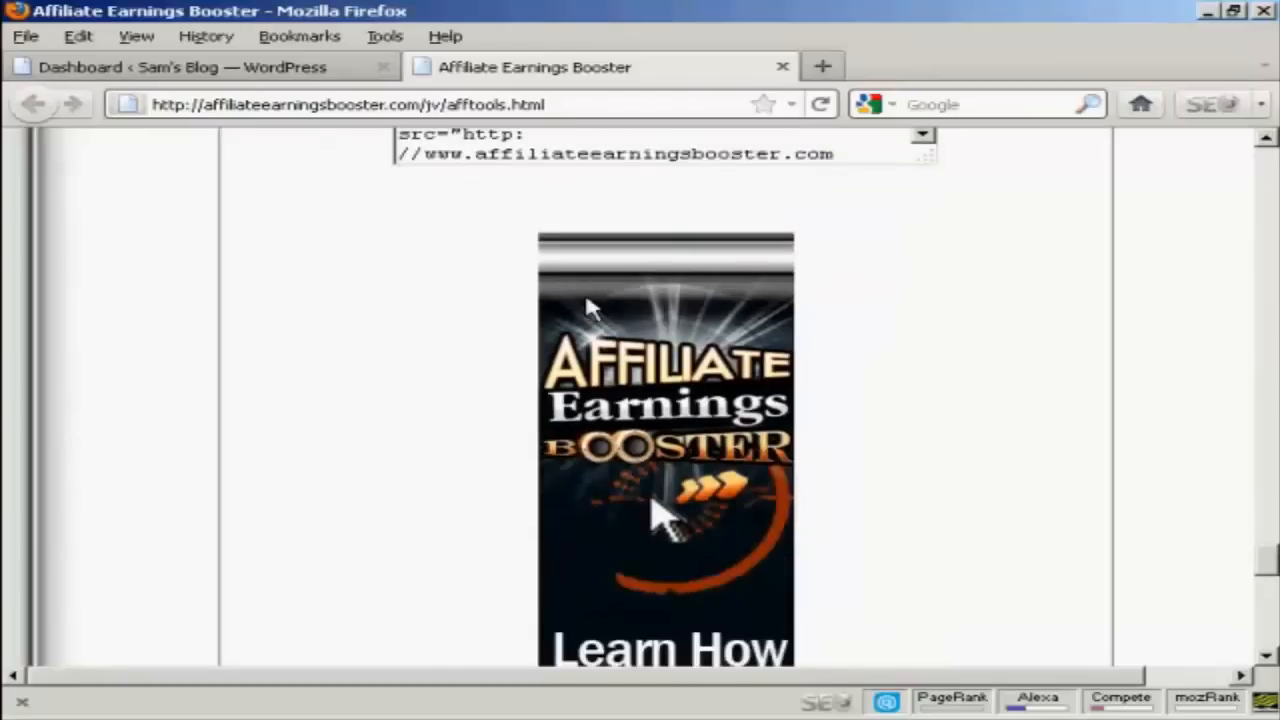
mouse_move(1270, 400)
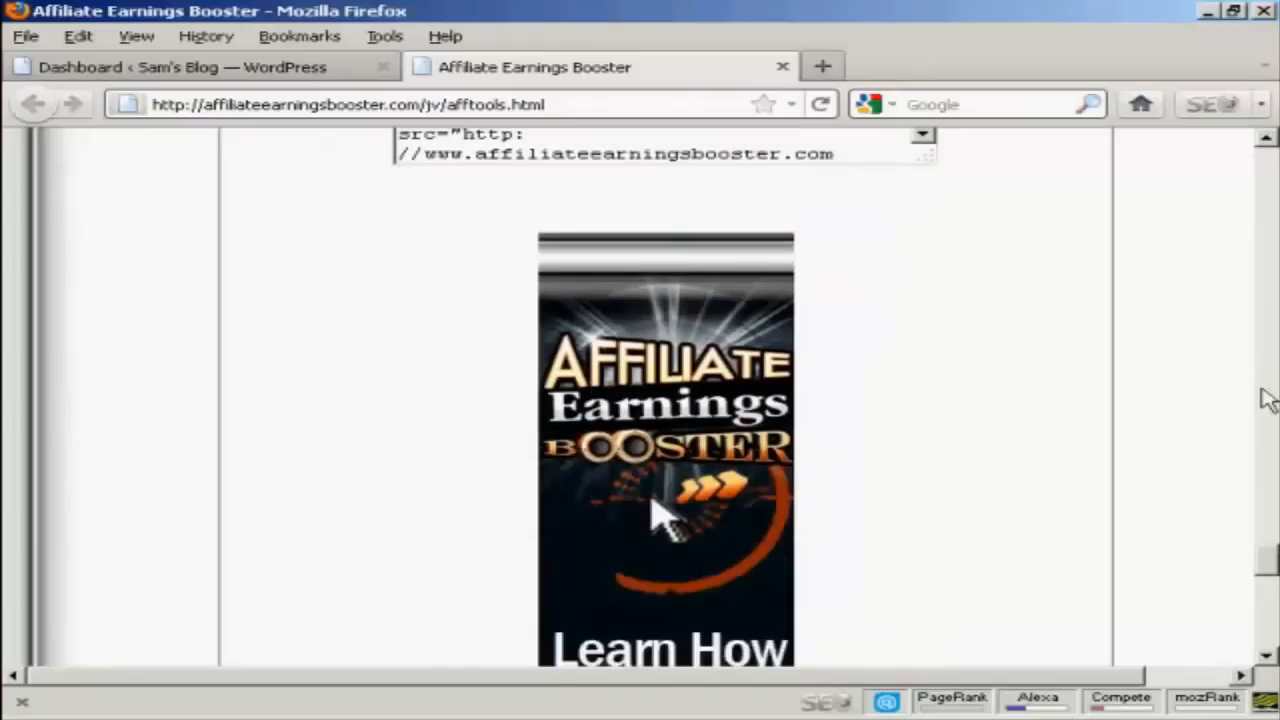
scroll(down, 3)
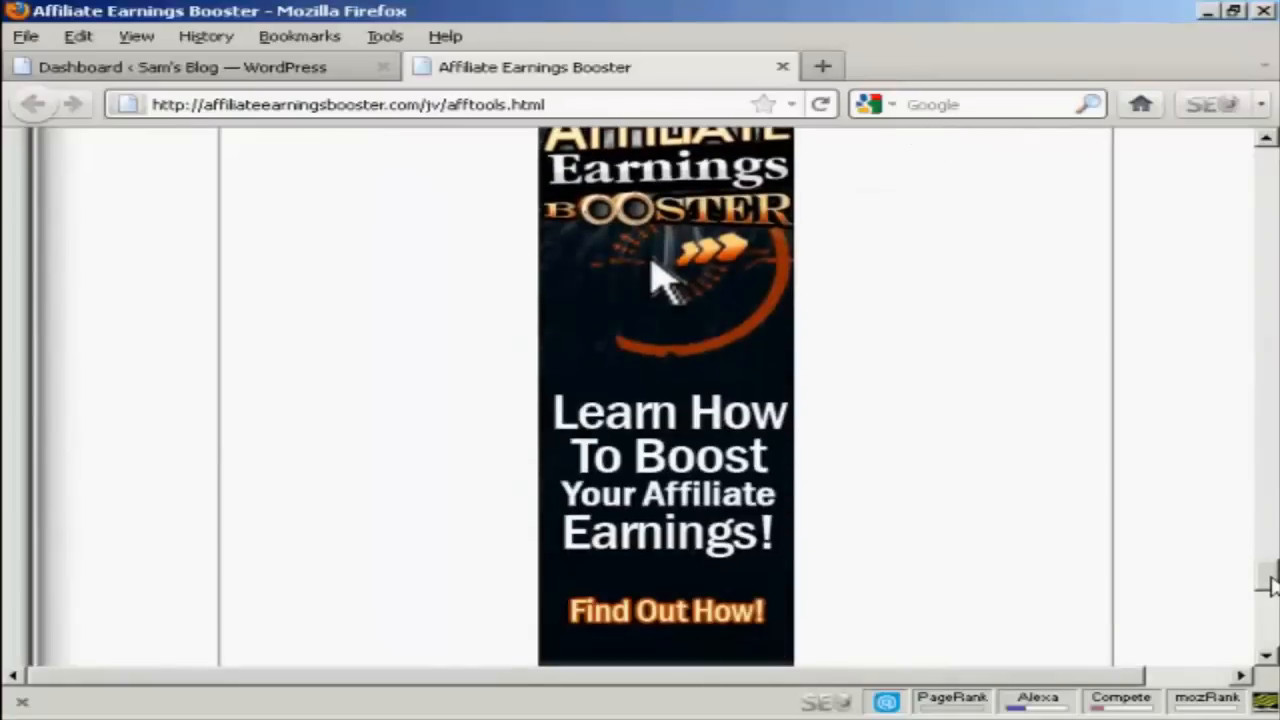
scroll(down, 3)
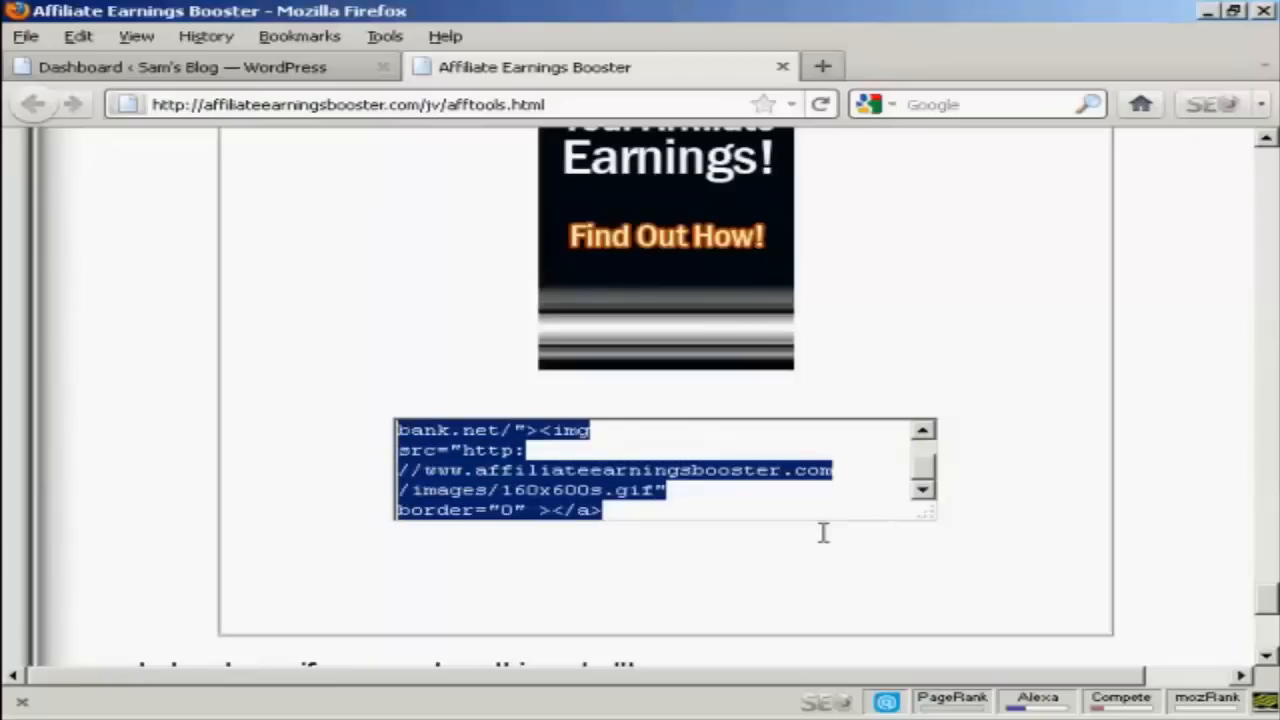
right_click(820, 530)
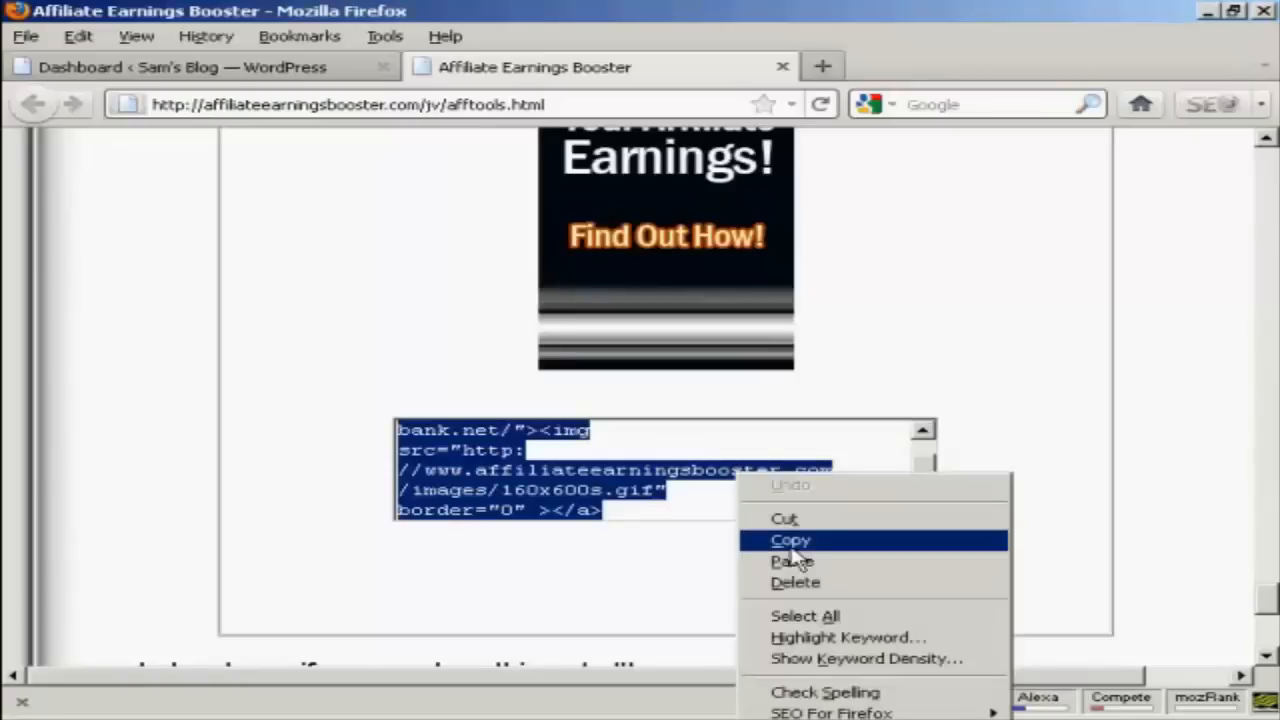
mouse_move(798, 556)
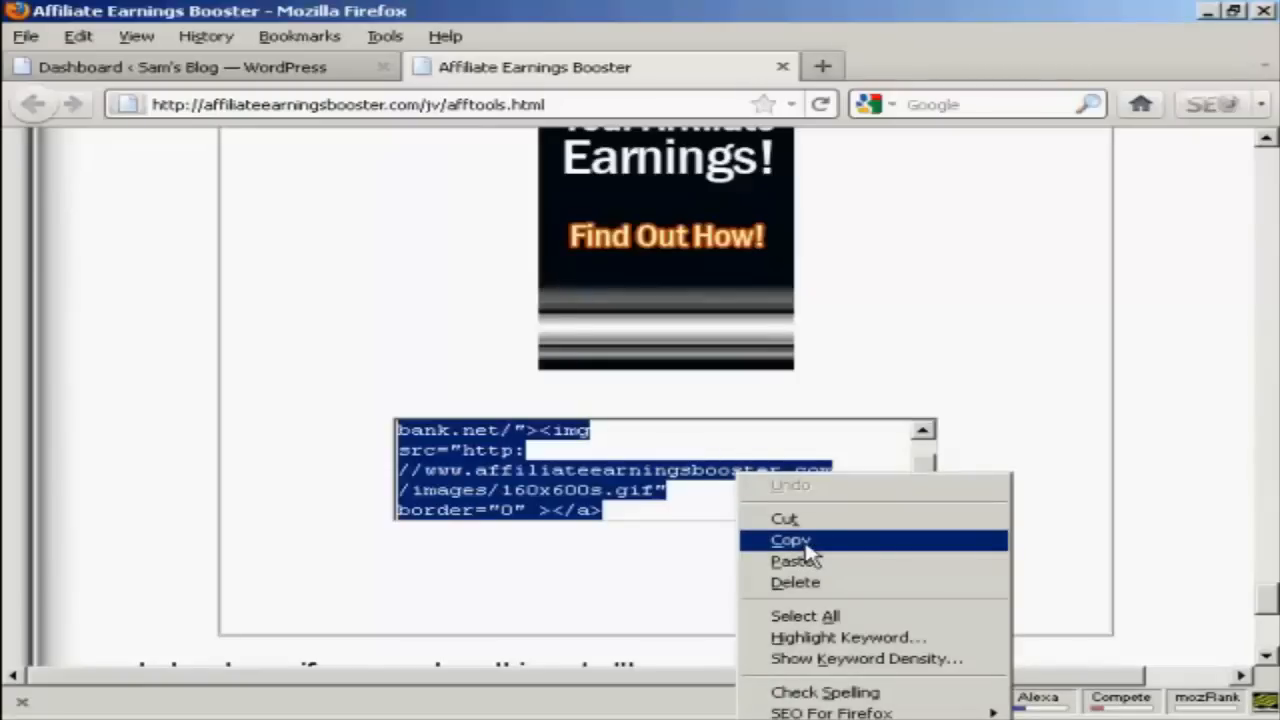
click(790, 540)
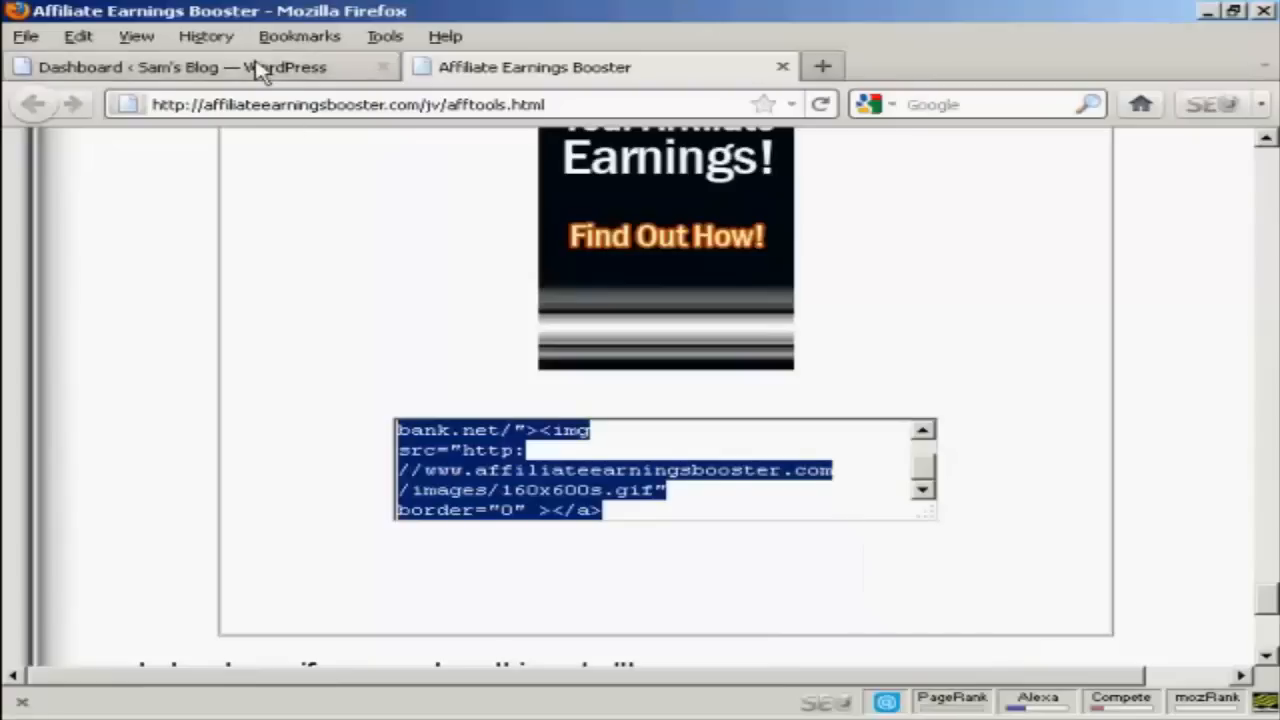
Return to the Sam's Blog dashboard and reach the Widgets page via the '2 Widgets' link.
click(180, 68)
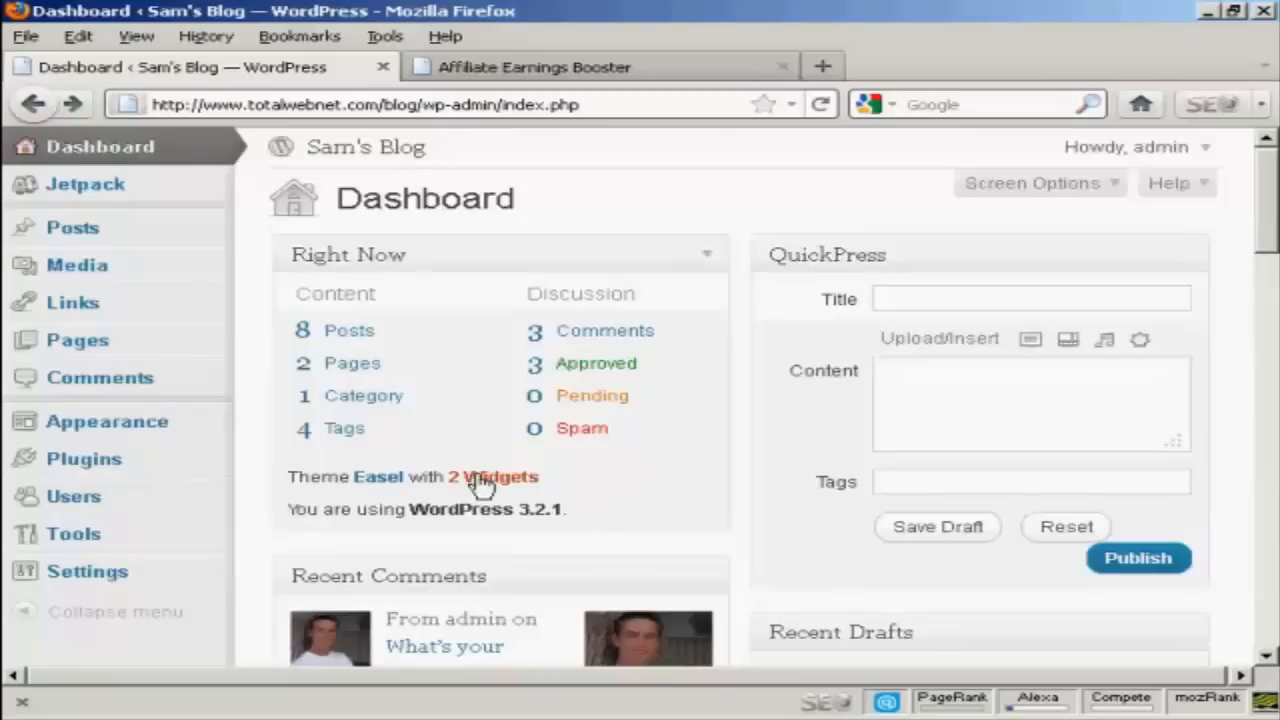
click(504, 476)
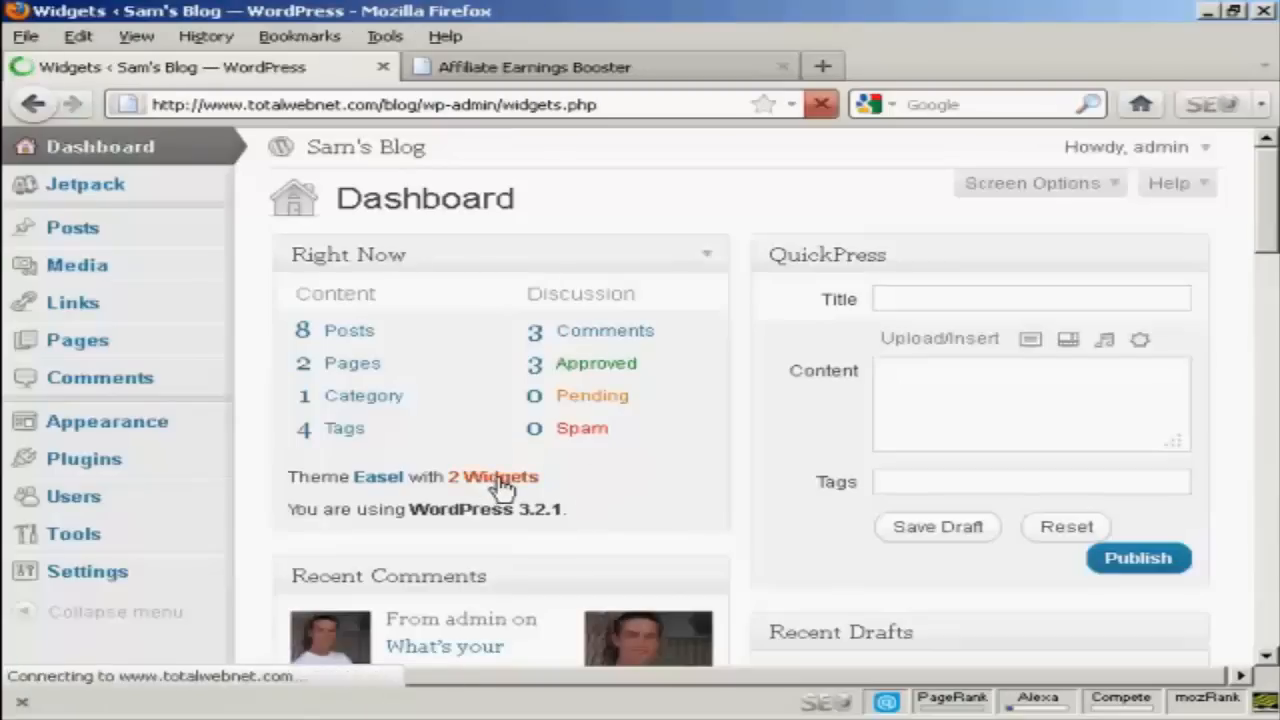
click(496, 476)
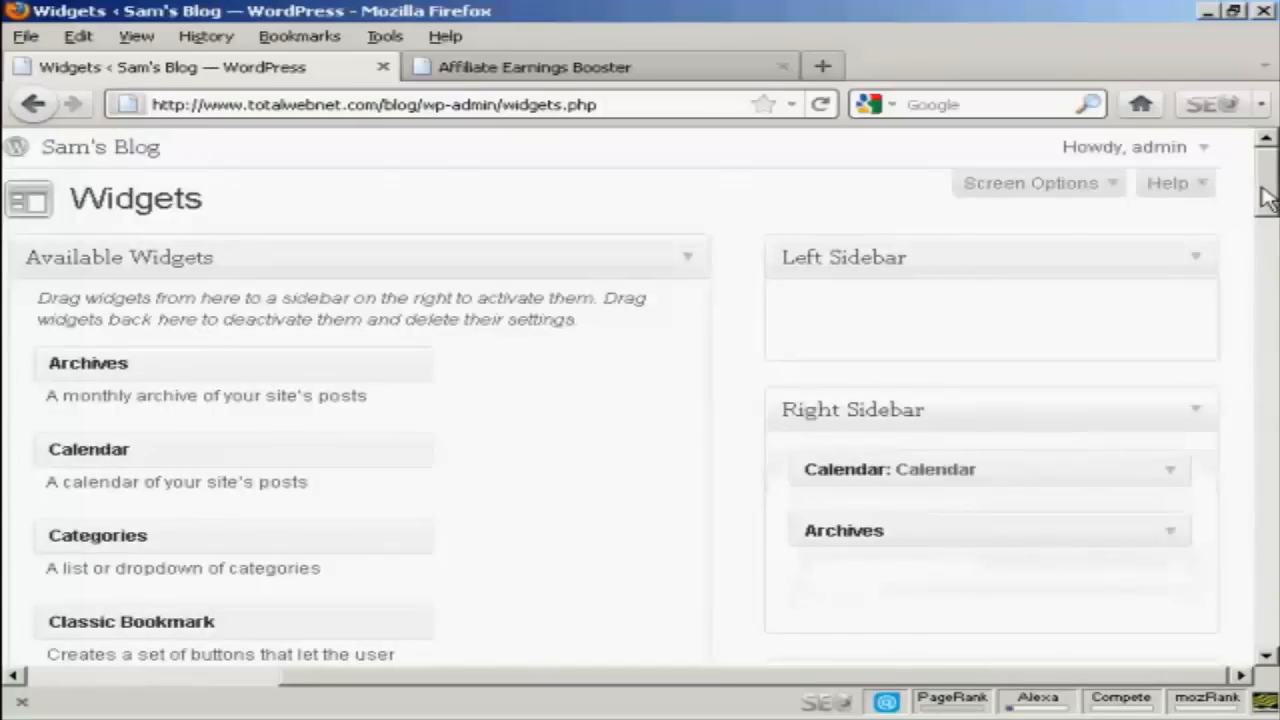
Drag a Text widget from Available Widgets into the Left Sidebar so its empty settings open.
scroll(down, 3)
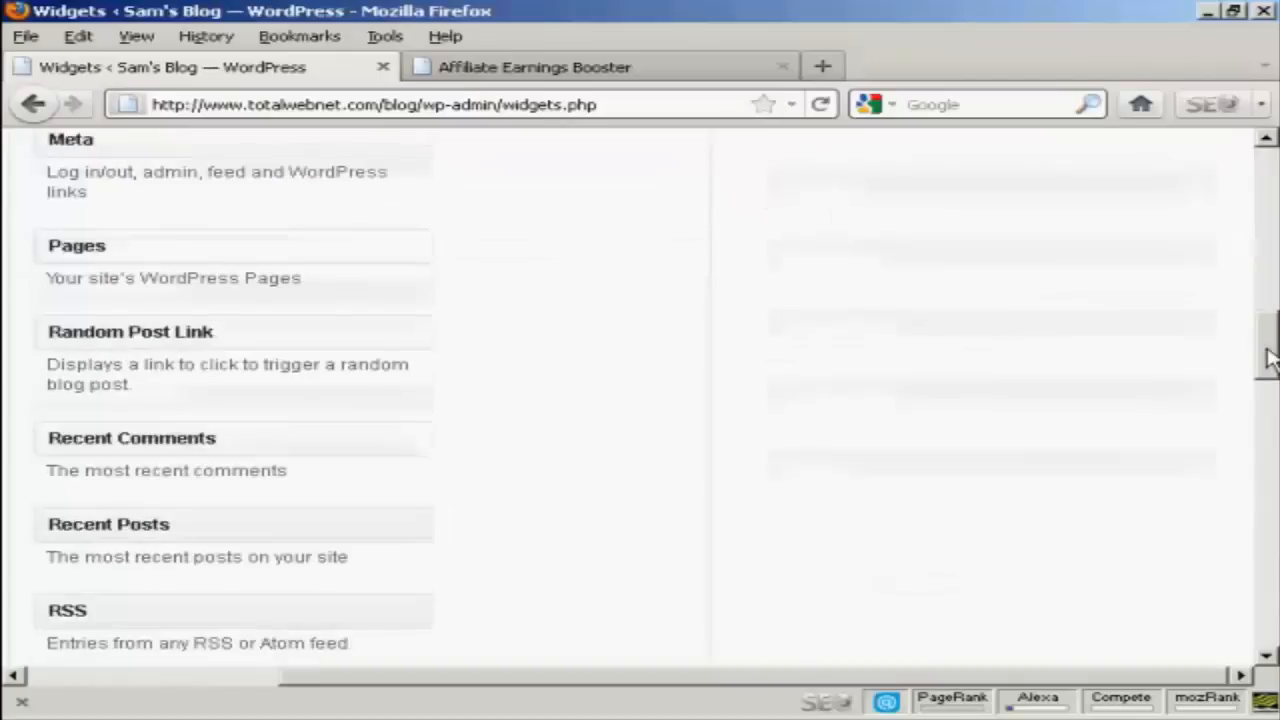
scroll(down, 3)
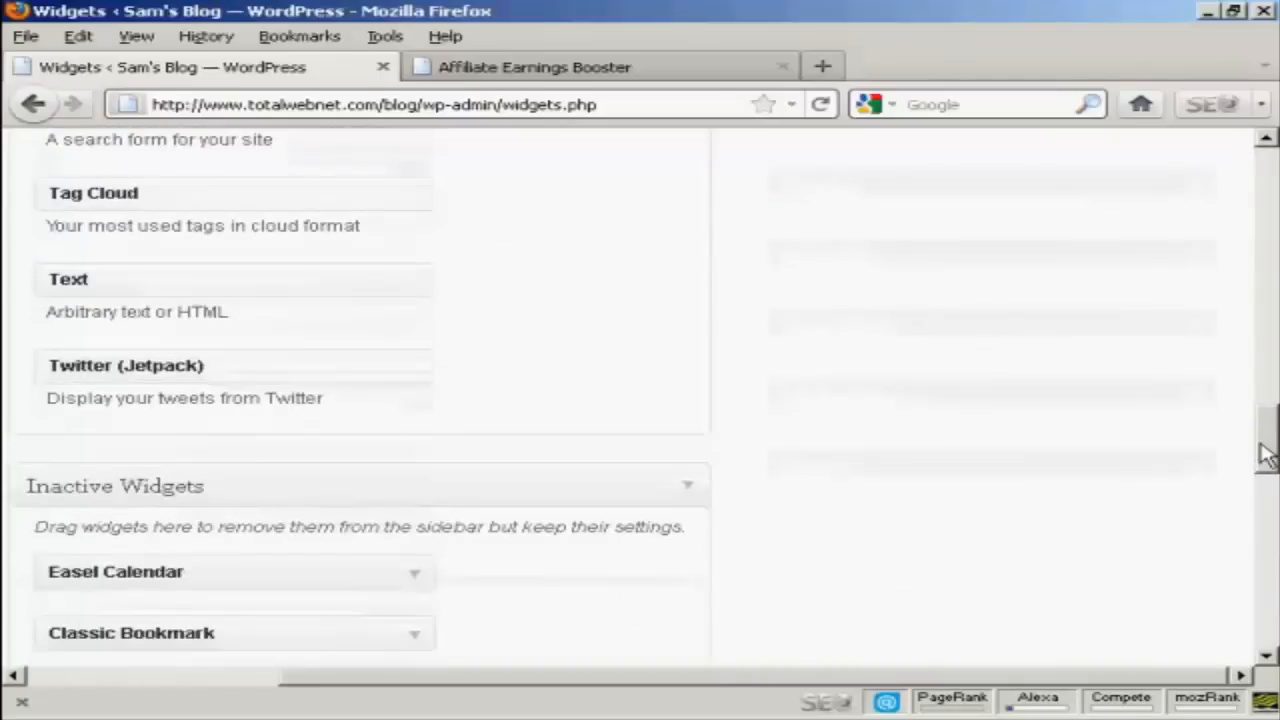
scroll(down, 3)
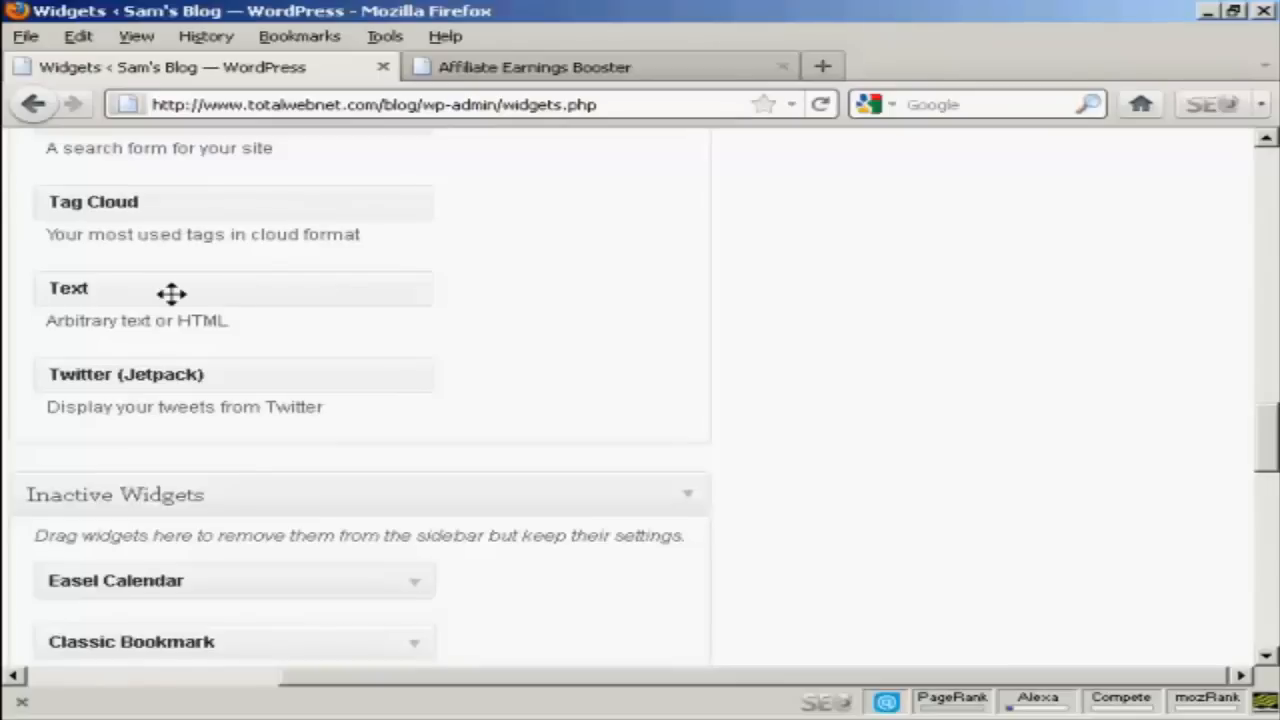
mouse_move(118, 294)
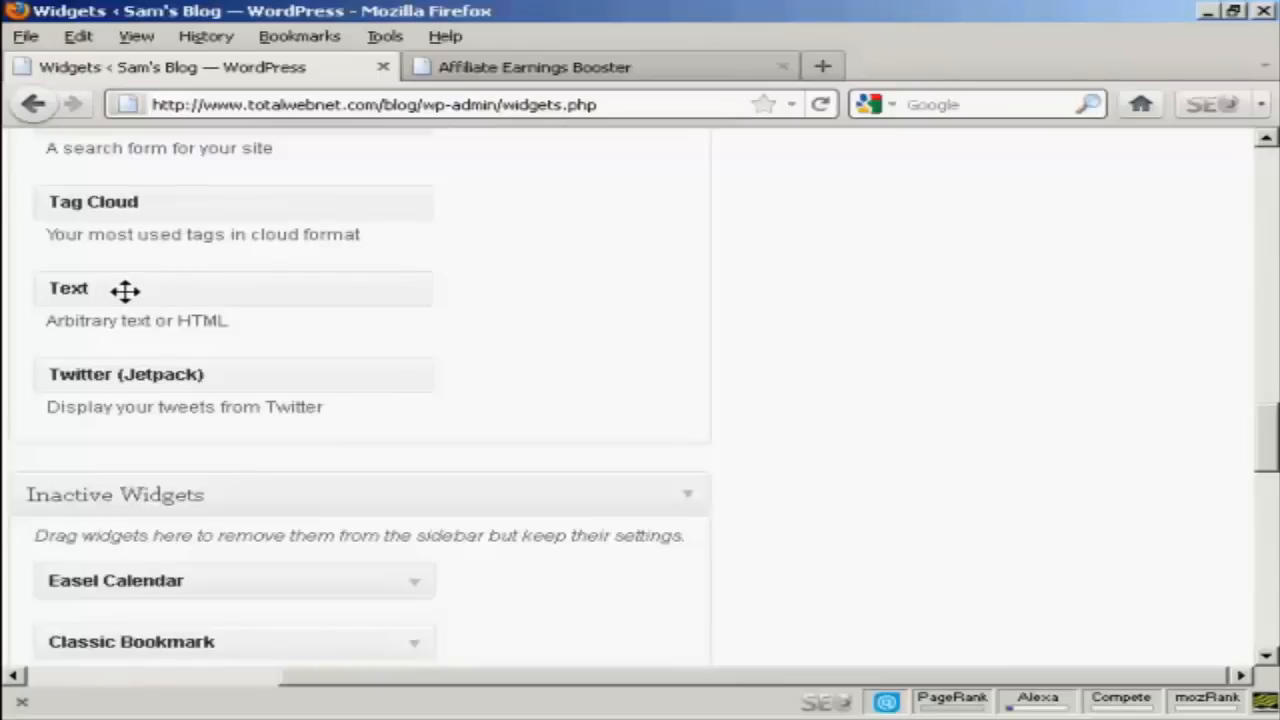
mouse_move(490, 282)
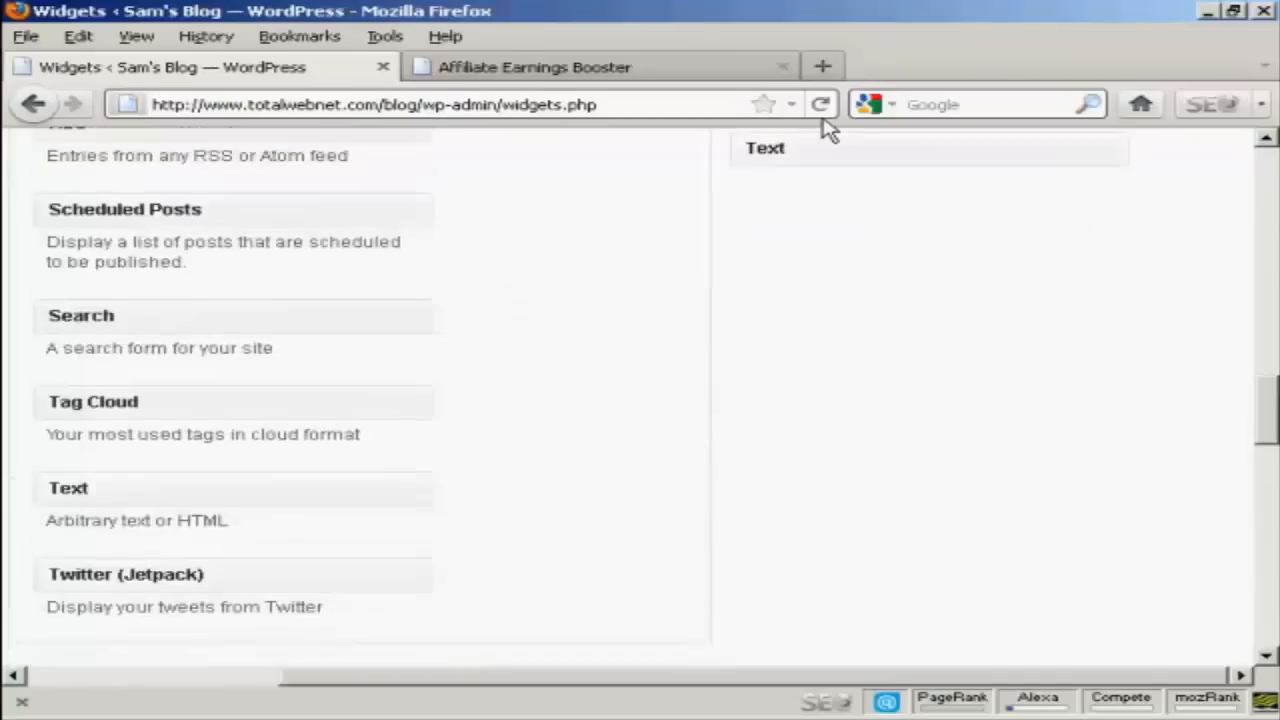
scroll(up, 3)
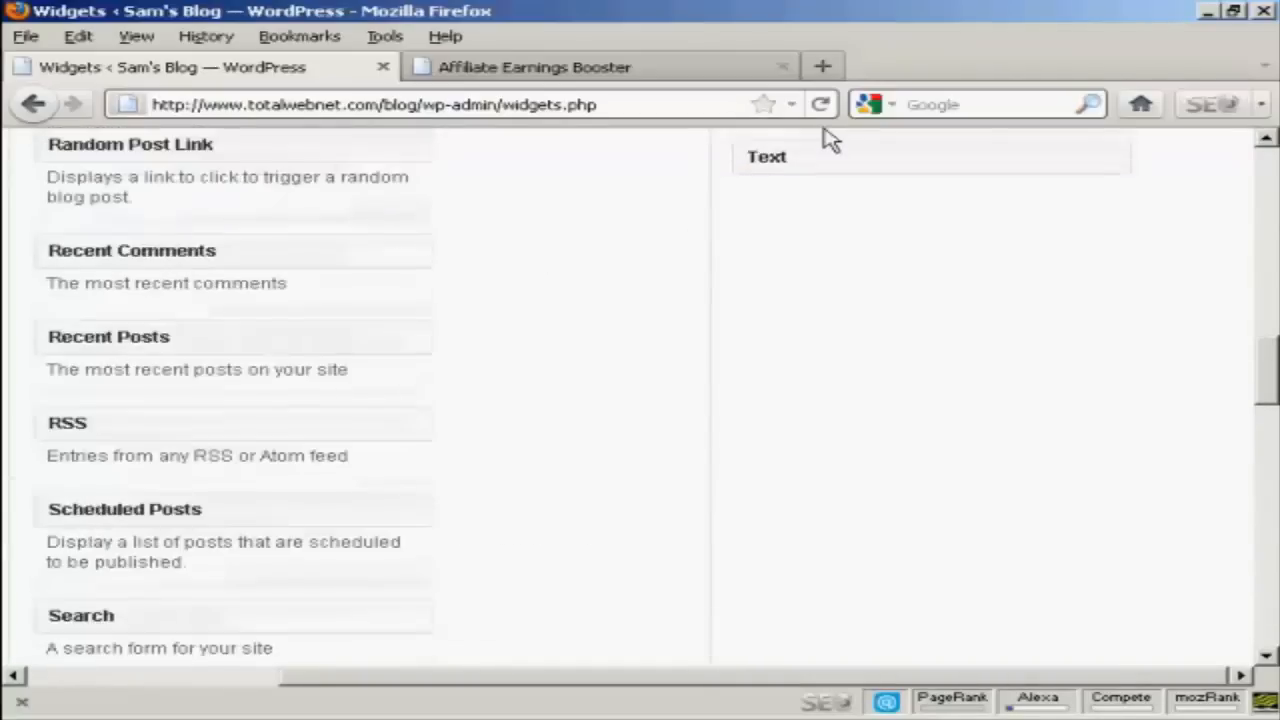
scroll(down, 3)
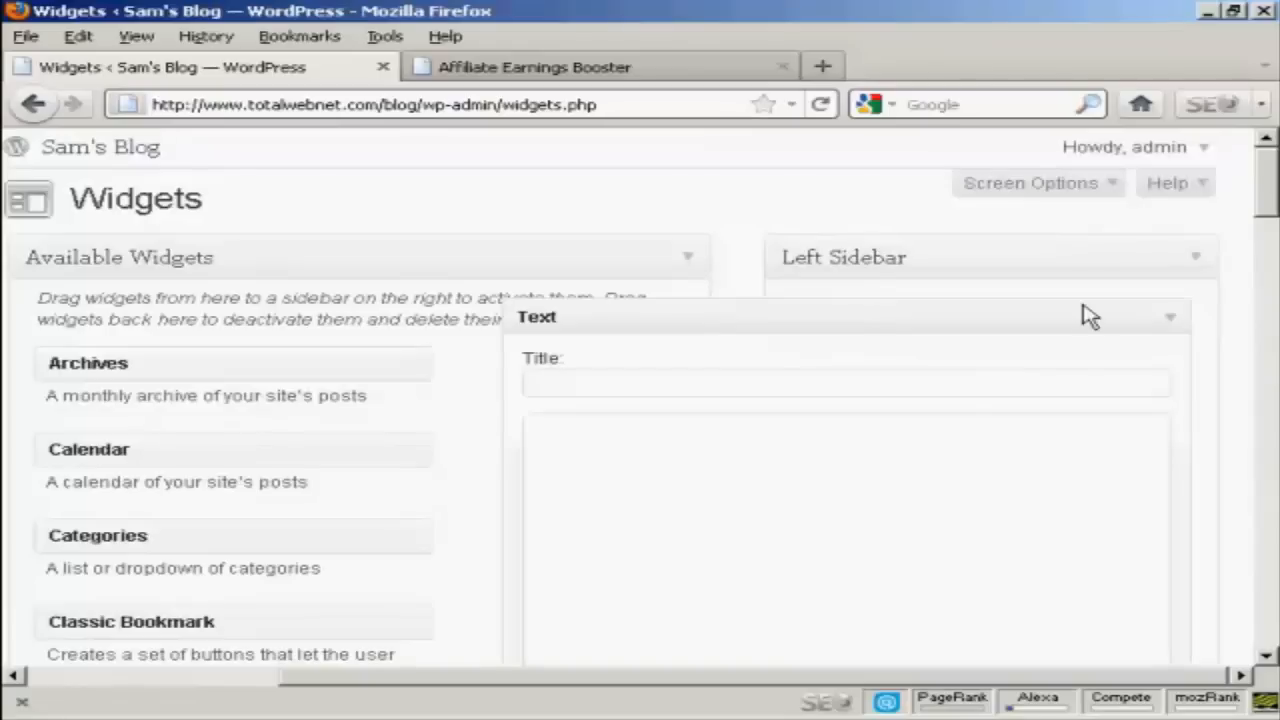
Enter the <a href><img> banner HTML linking YOURID.affbooster.hop.clickbank.net and enable automatic paragraphs.
scroll(down, 3)
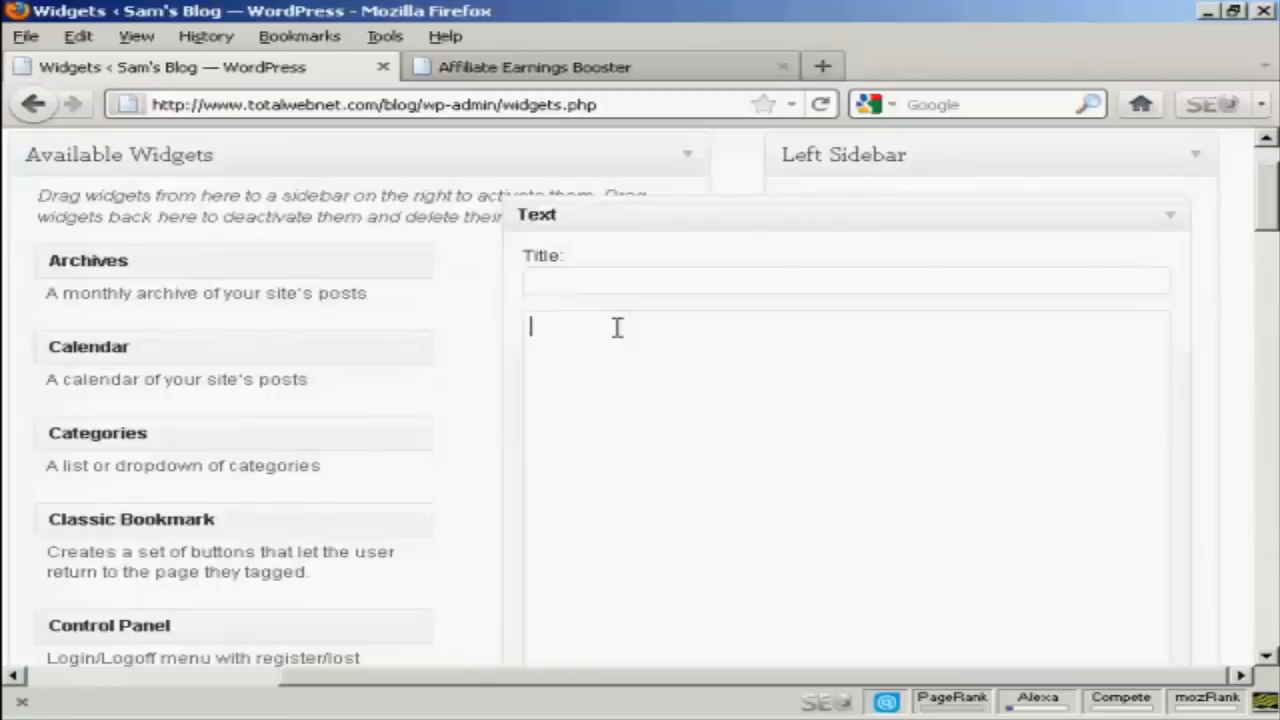
text(<a href="http://YOURID.affbooster.hop.clickbank.net/"><img src="http://www.affiliateearningsbooster.com/images/160x600s.gif" border="0" ></a>)
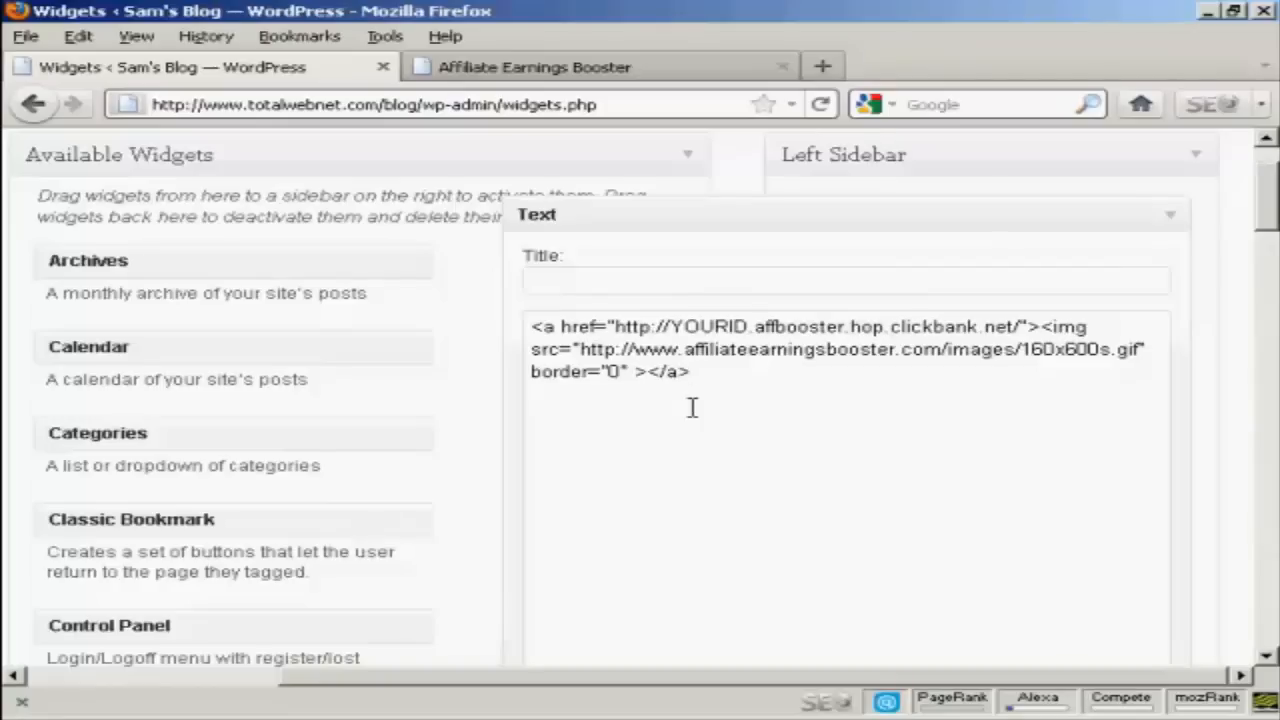
double_click(684, 326)
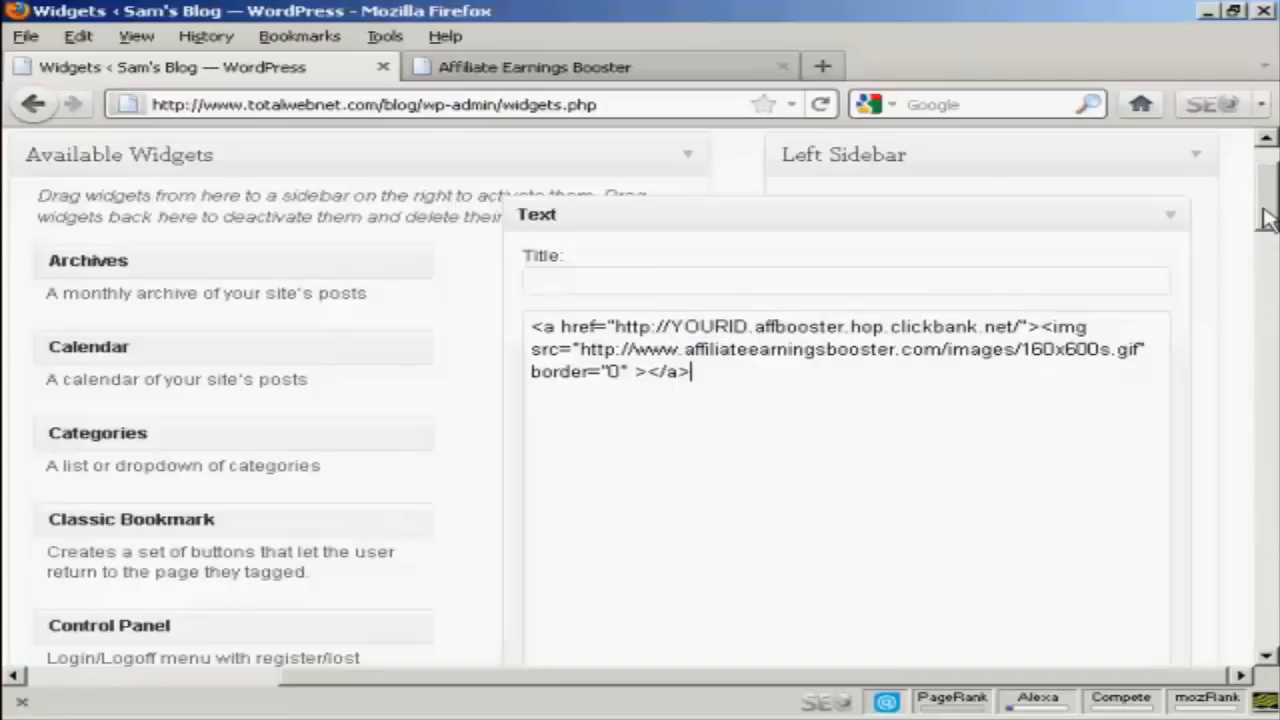
scroll(down, 3)
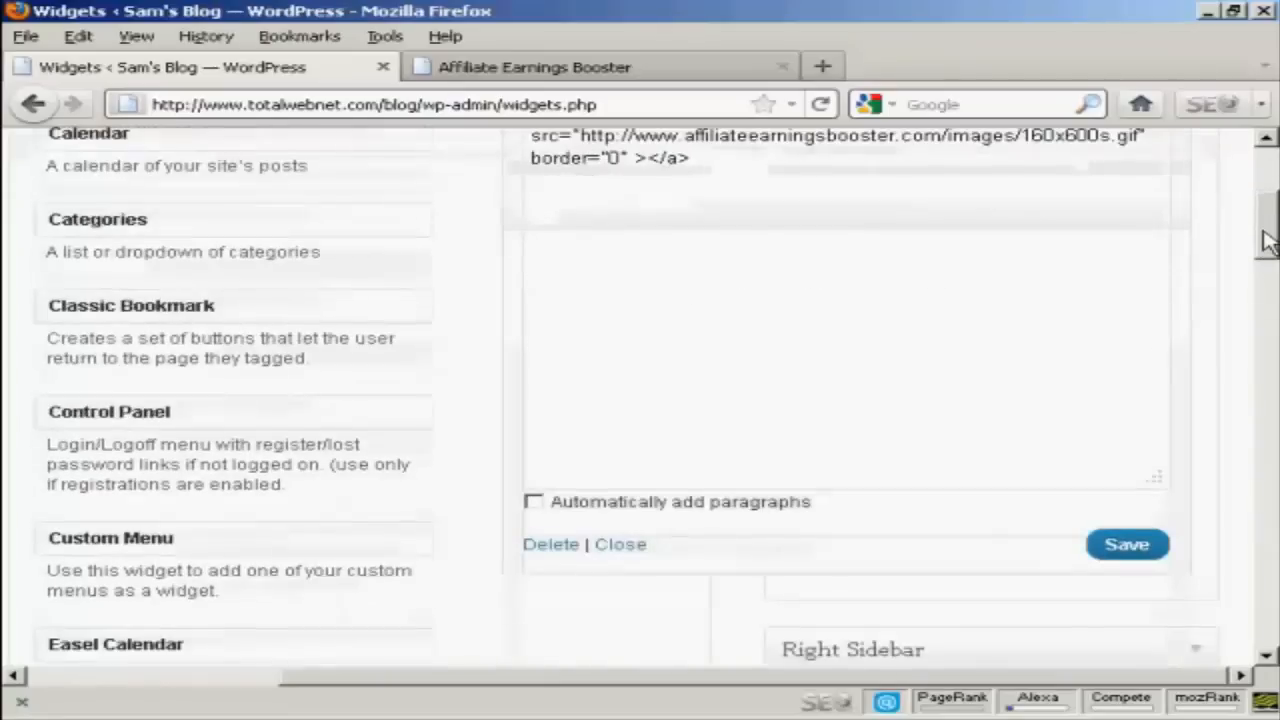
scroll(down, 3)
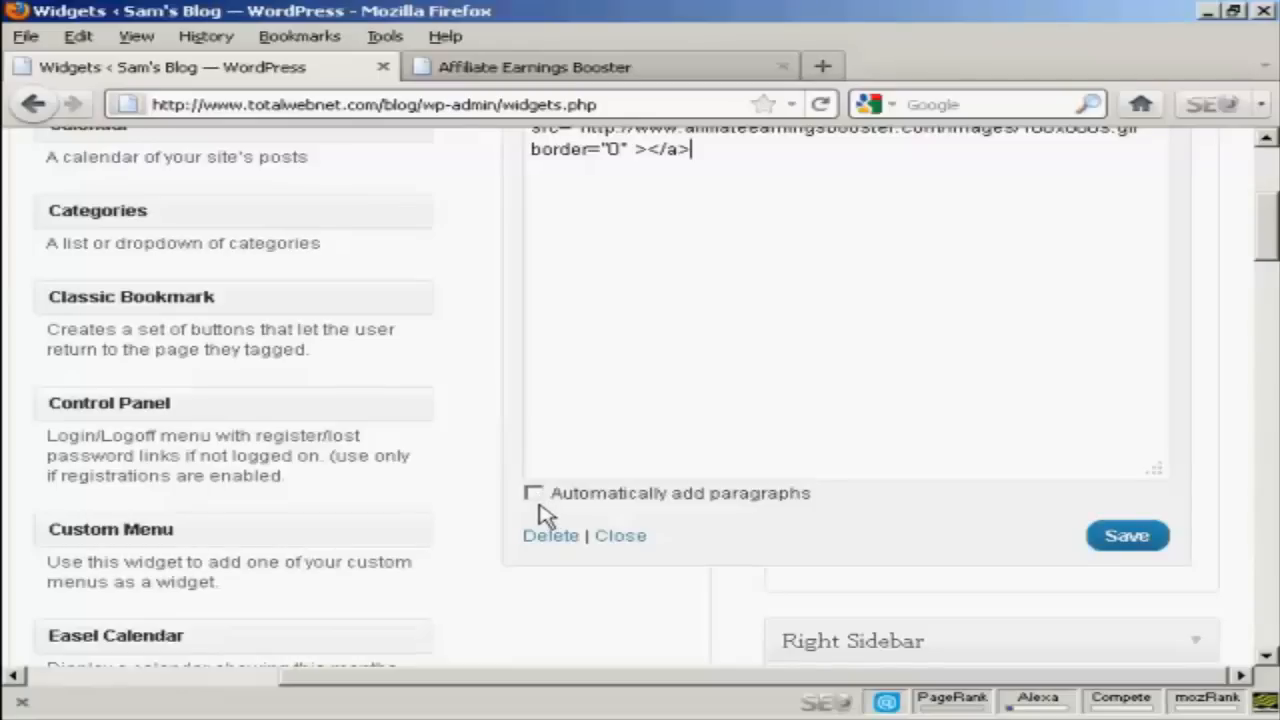
mouse_move(552, 510)
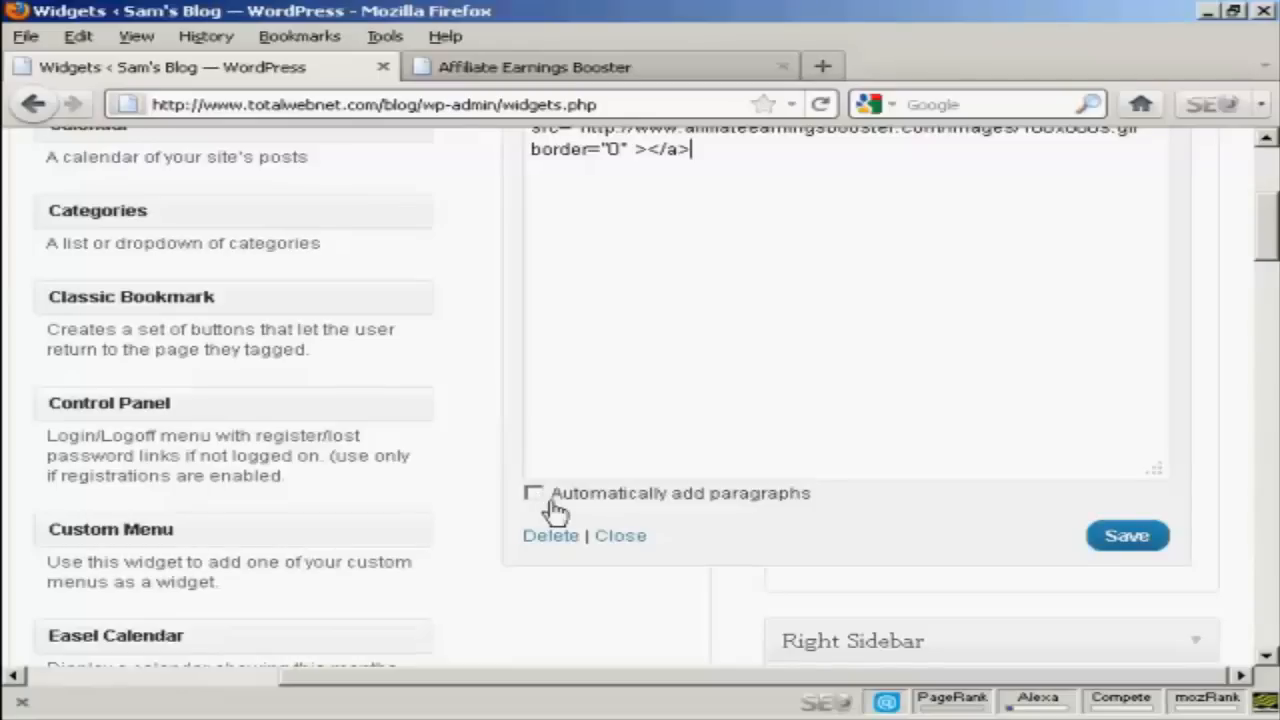
click(1128, 536)
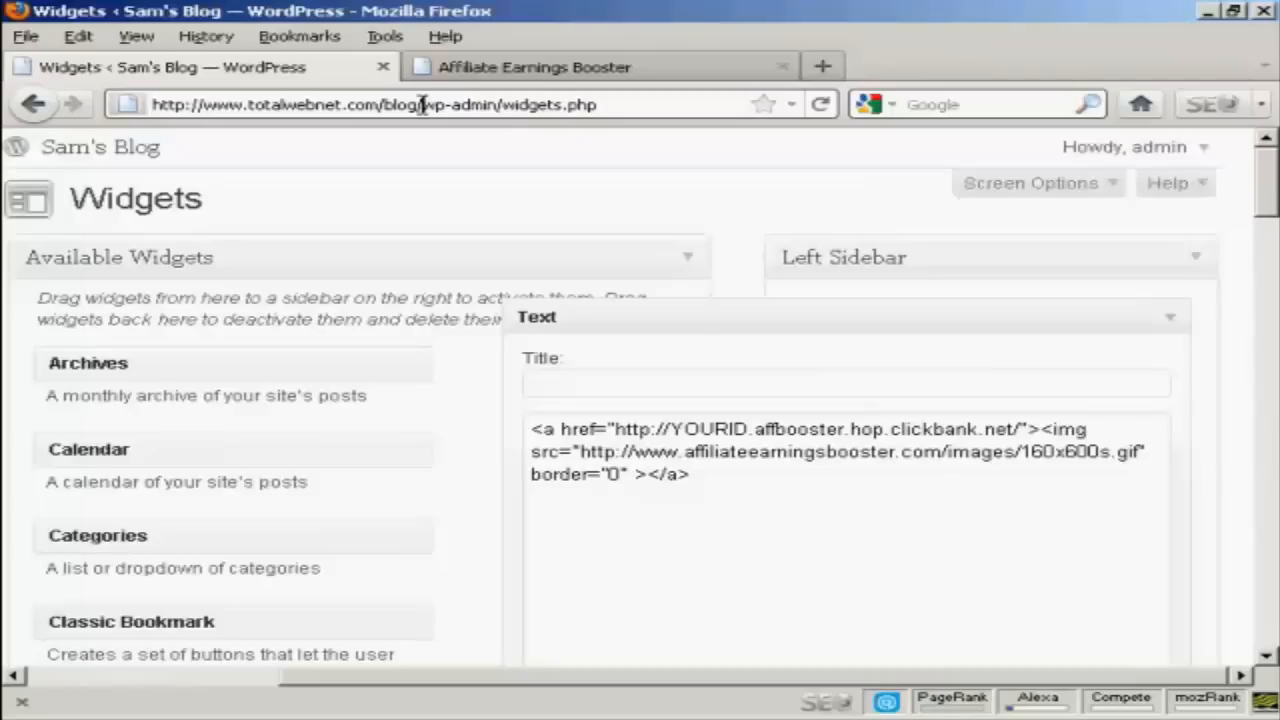
Load the blog's front page, check the tall banner in the left sidebar and follow it to the sales page.
double_click(480, 104)
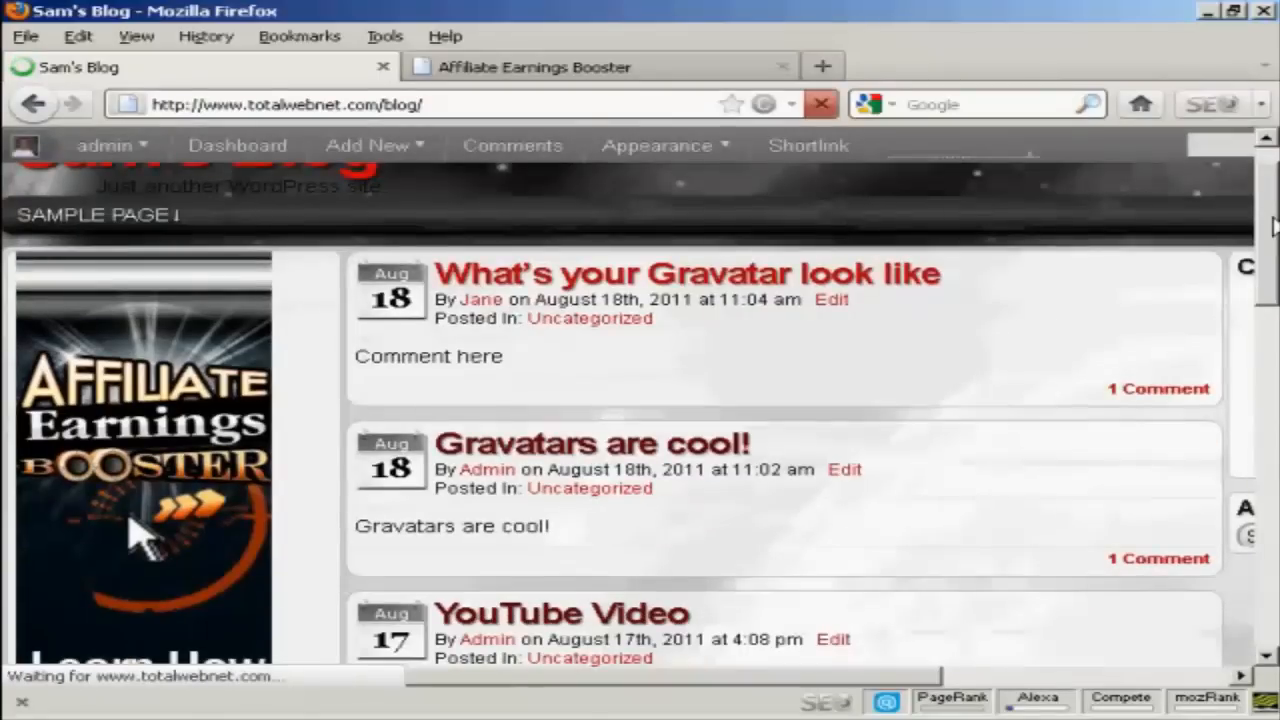
scroll(down, 3)
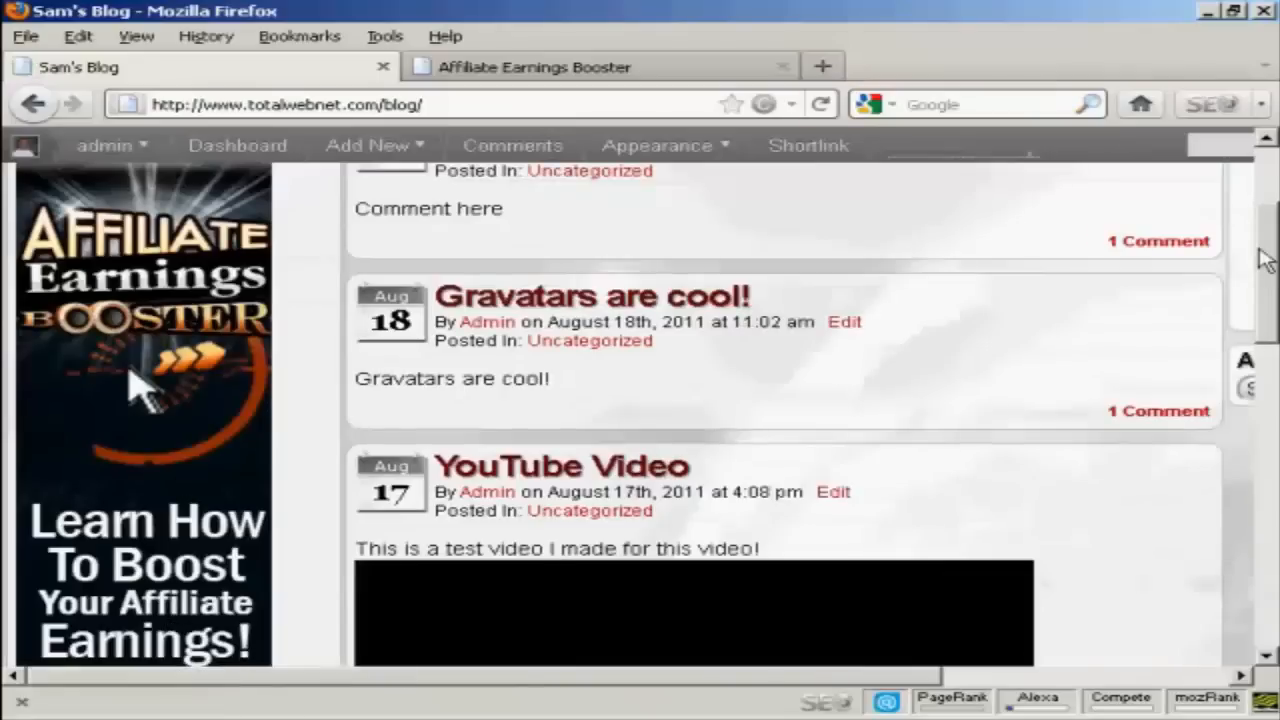
scroll(down, 3)
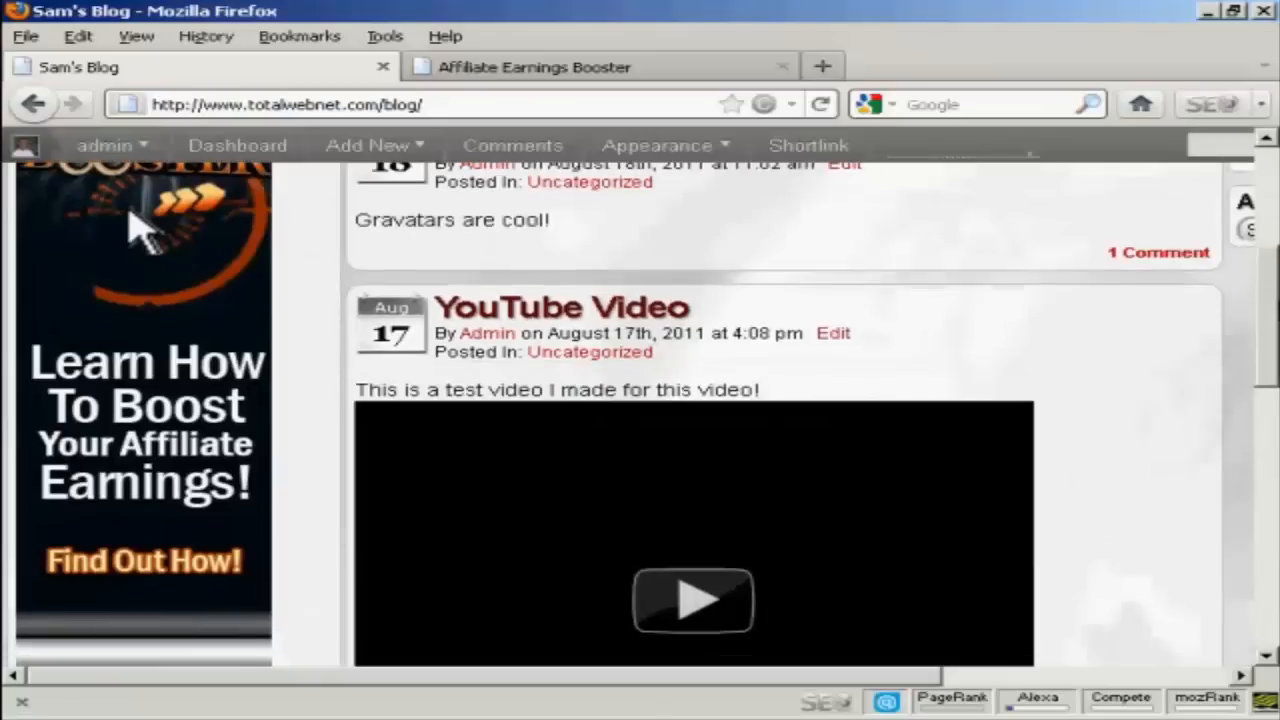
scroll(right, 3)
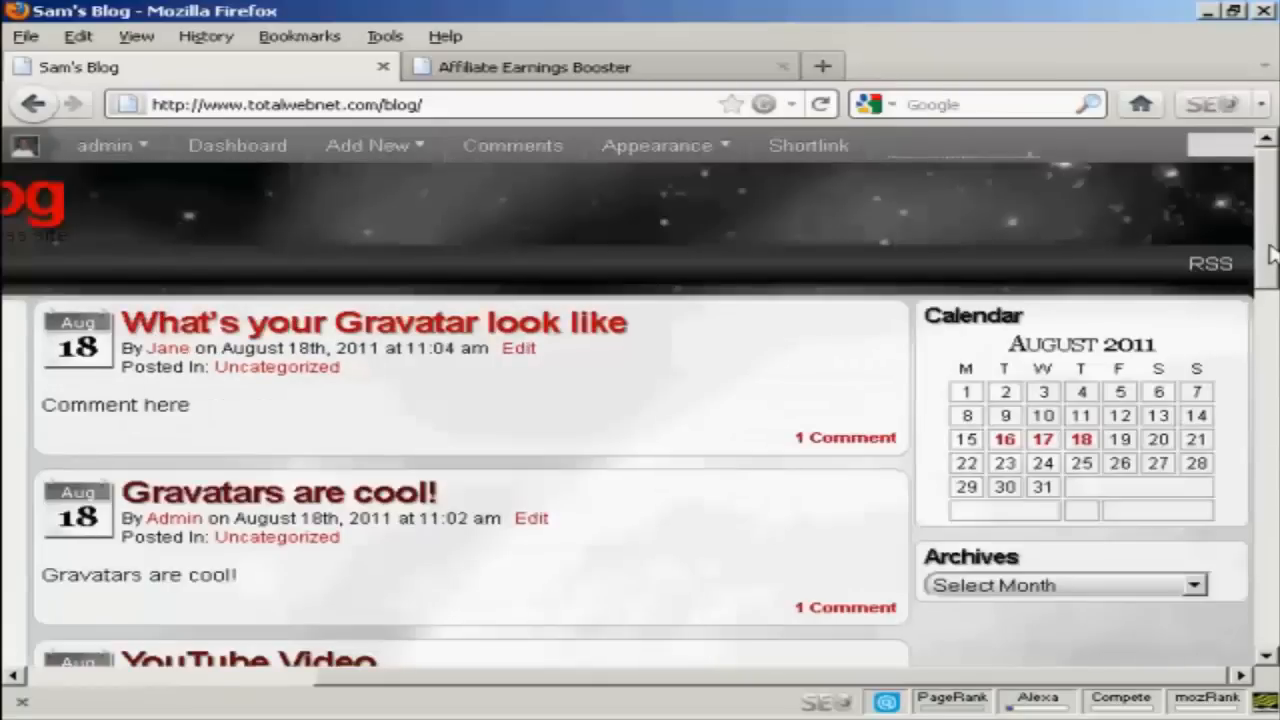
mouse_move(1184, 576)
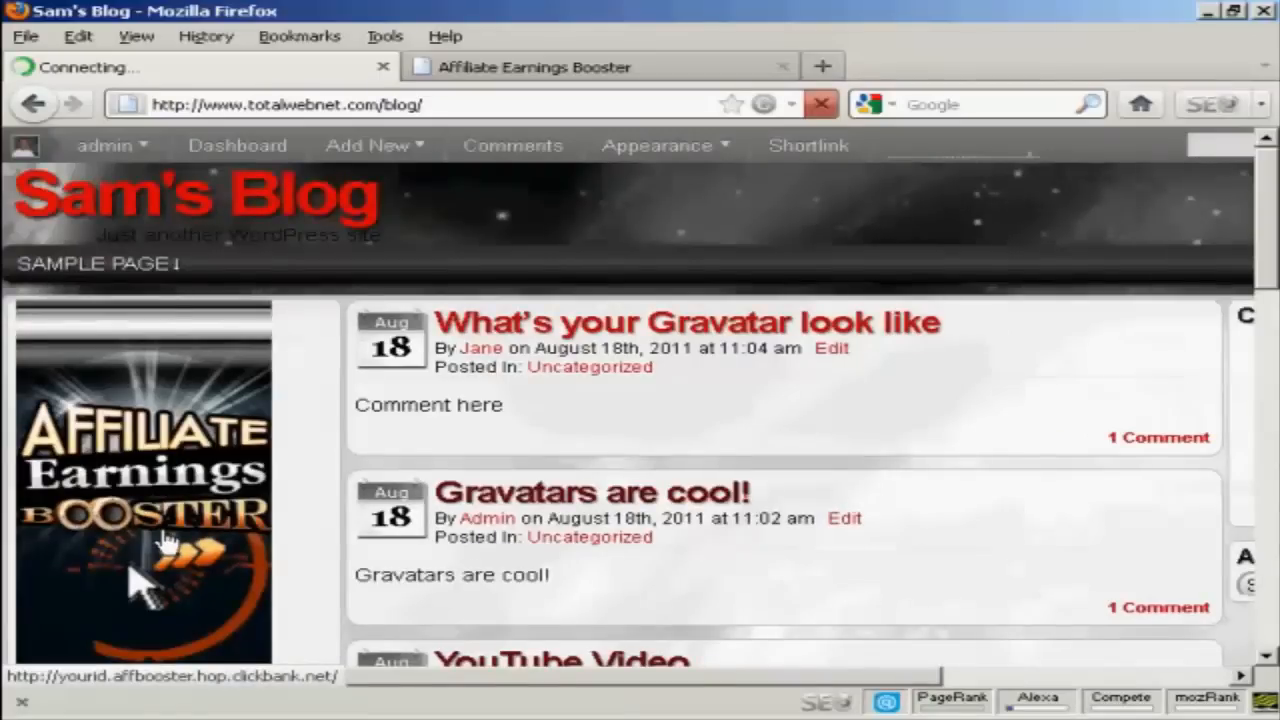
click(160, 544)
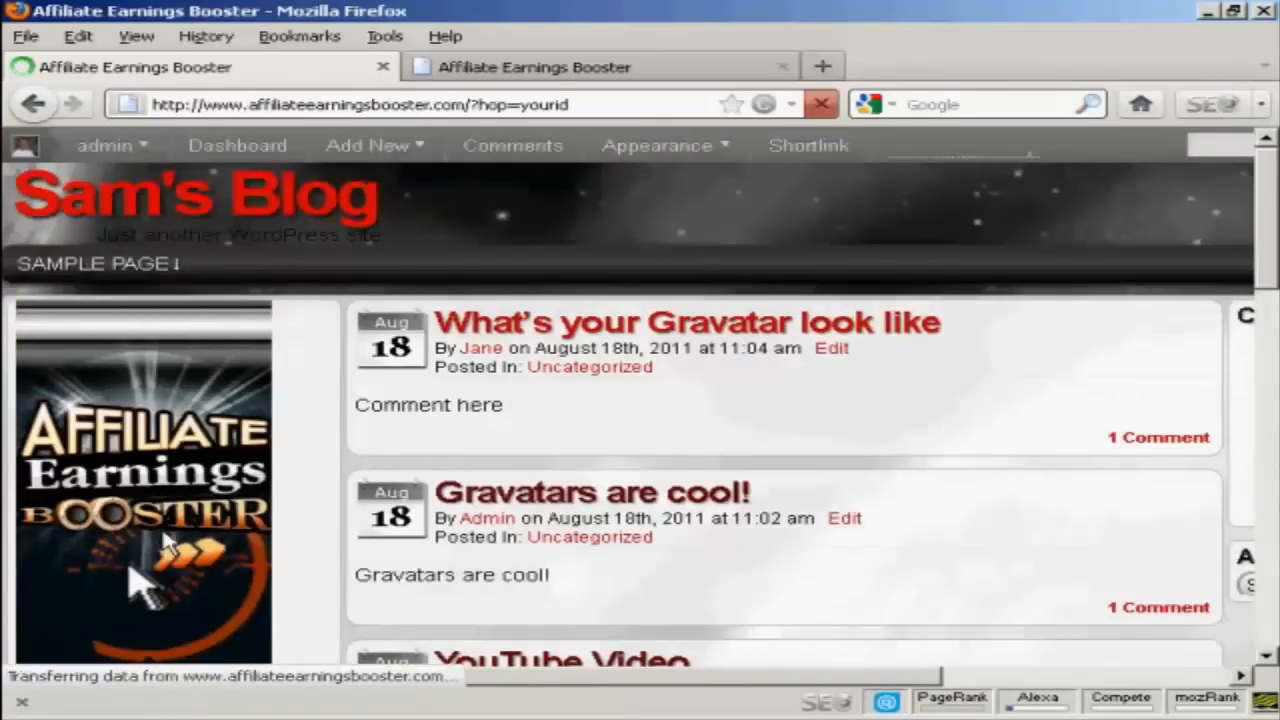